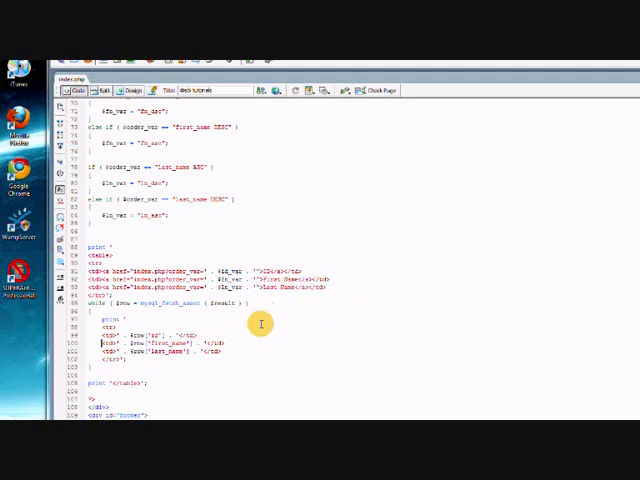
# Scroll through the sorting script to review the query and table code.
pyautogui.scroll(-3)
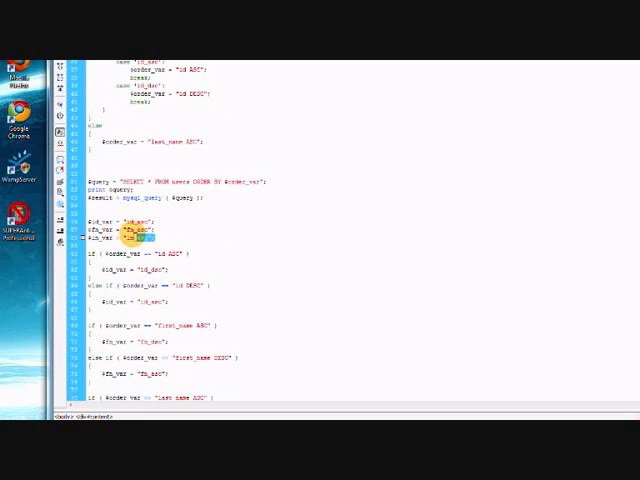
pyautogui.scroll(-3)
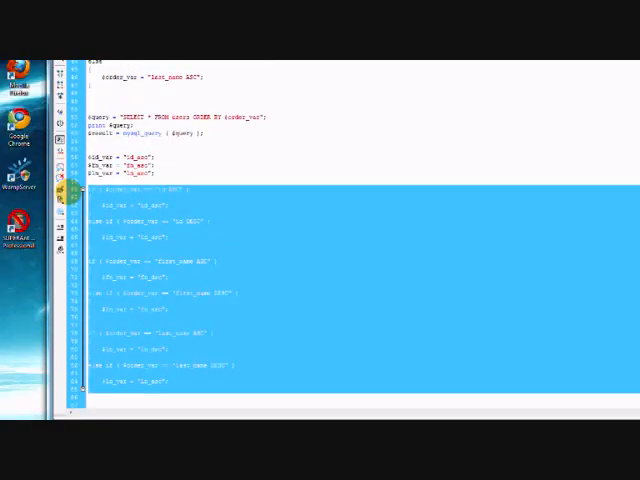
pyautogui.scroll(-3)
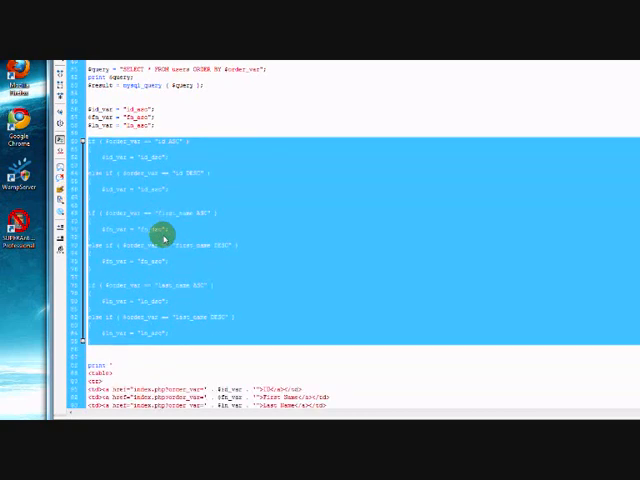
pyautogui.click(162, 240)
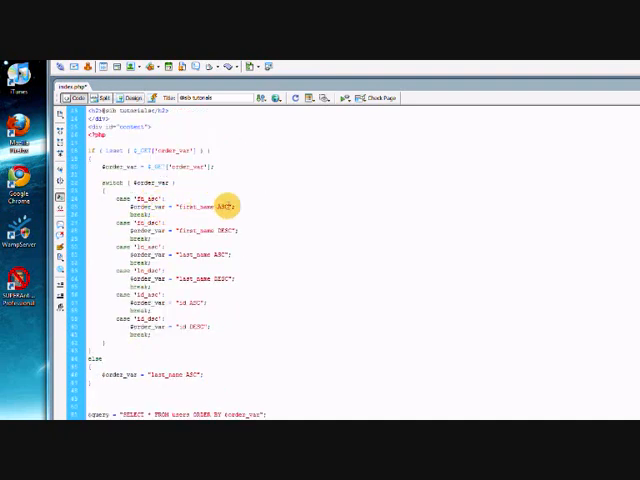
pyautogui.scroll(-3)
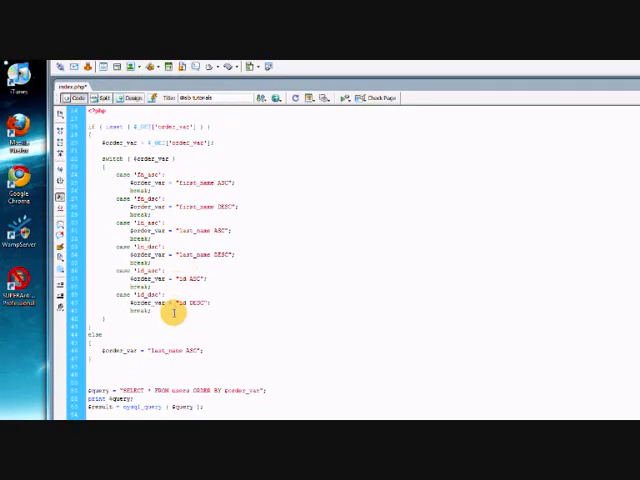
pyautogui.scroll(-3)
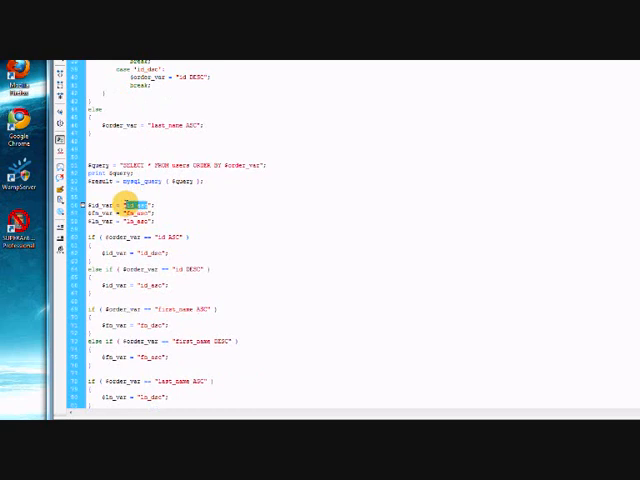
pyautogui.moveTo(176, 268)
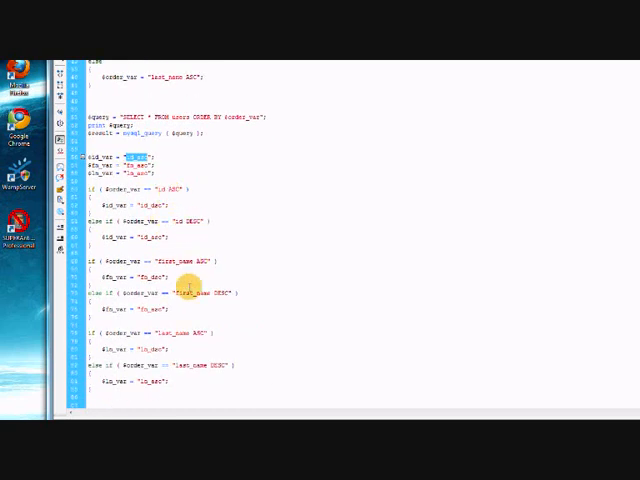
pyautogui.scroll(-3)
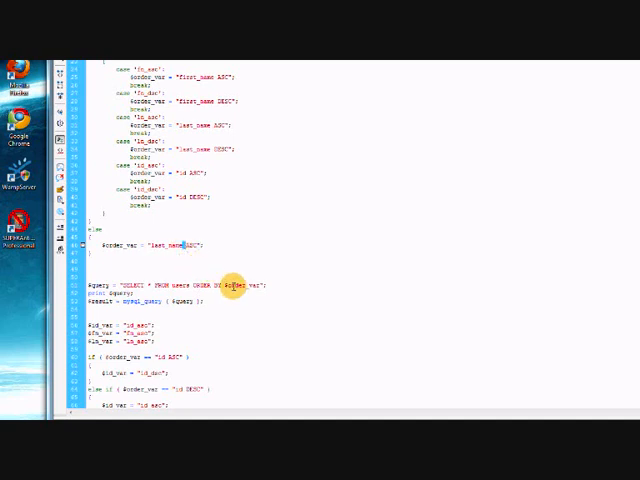
# Highlight the ORDER BY sort variable in the SELECT query and scroll through the remaining code.
pyautogui.doubleClick(244, 284)
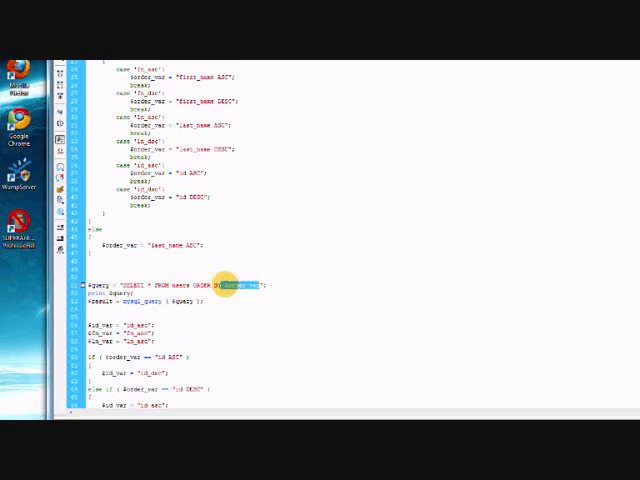
pyautogui.scroll(-3)
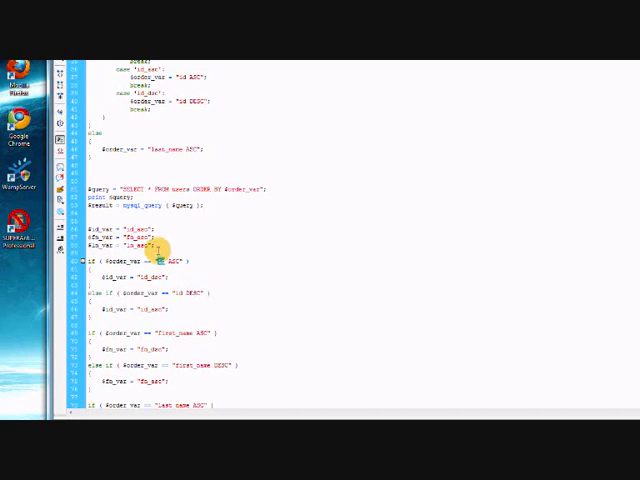
pyautogui.moveTo(164, 236)
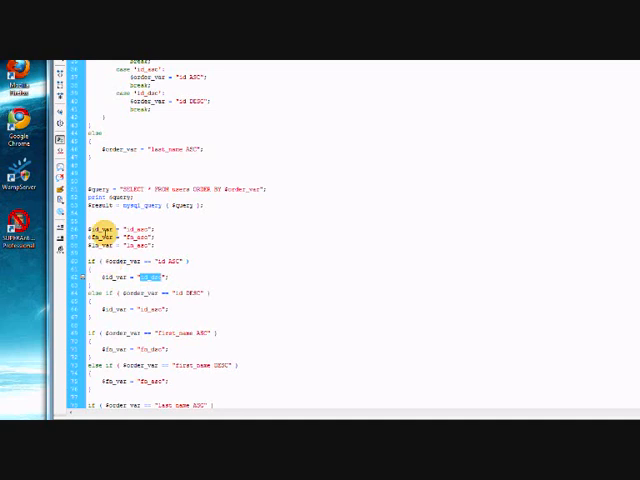
pyautogui.scroll(-3)
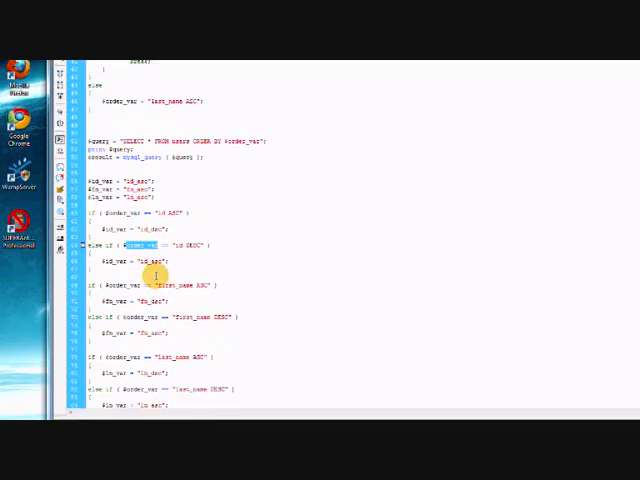
pyautogui.scroll(-3)
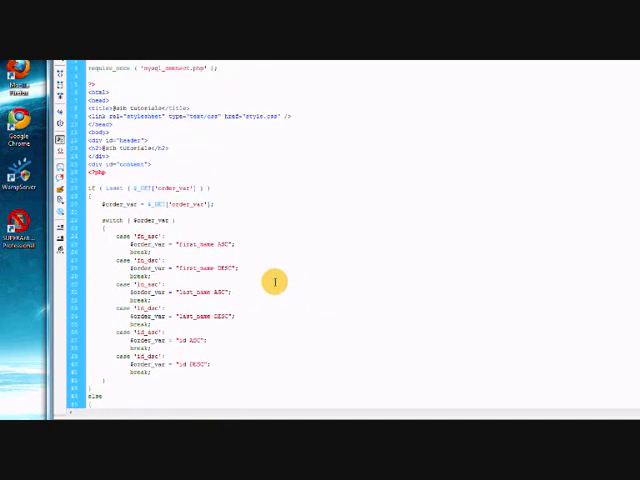
pyautogui.scroll(-3)
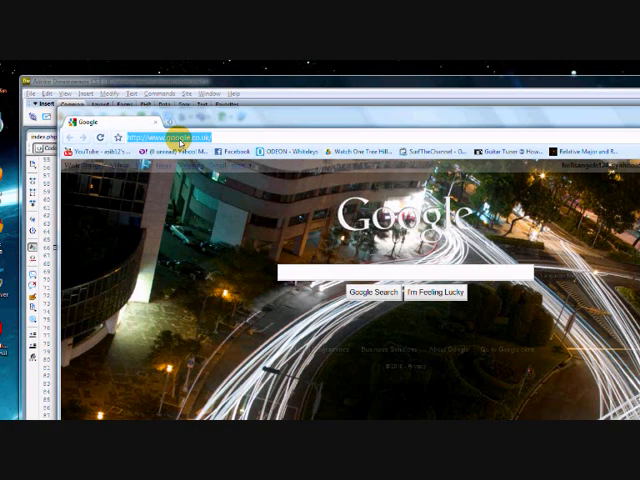
# Load the localhost tutorial page showing the users table sorted by last name ascending.
pyautogui.write('loca')
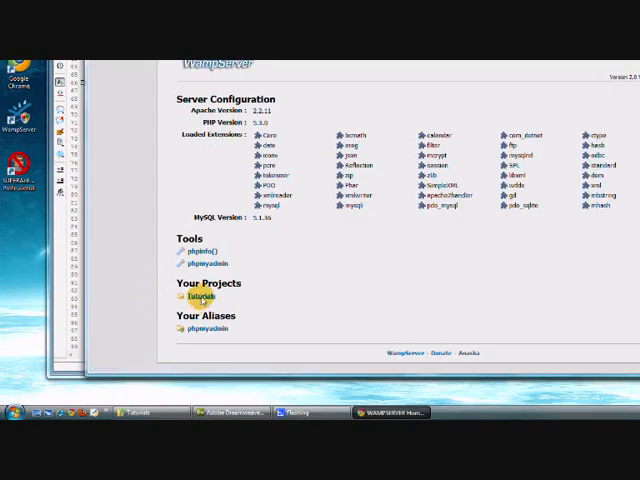
pyautogui.click(188, 296)
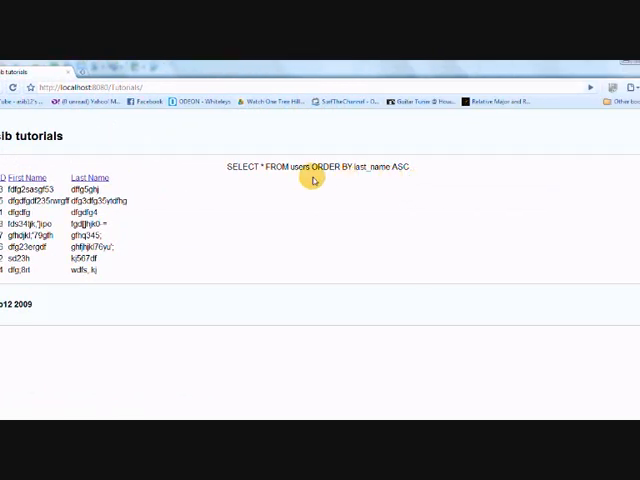
pyautogui.moveTo(328, 186)
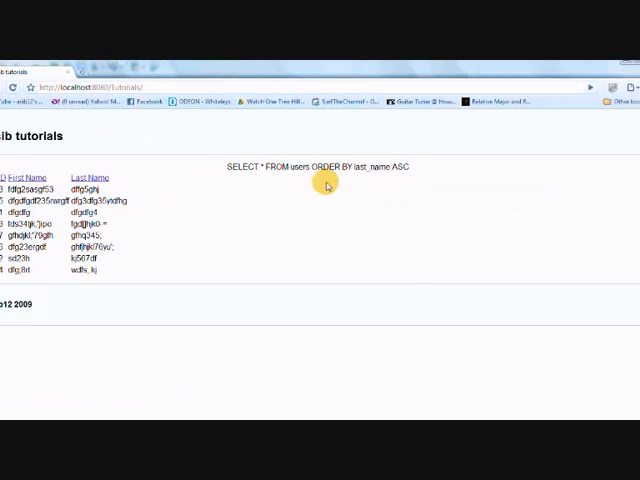
pyautogui.moveTo(248, 156)
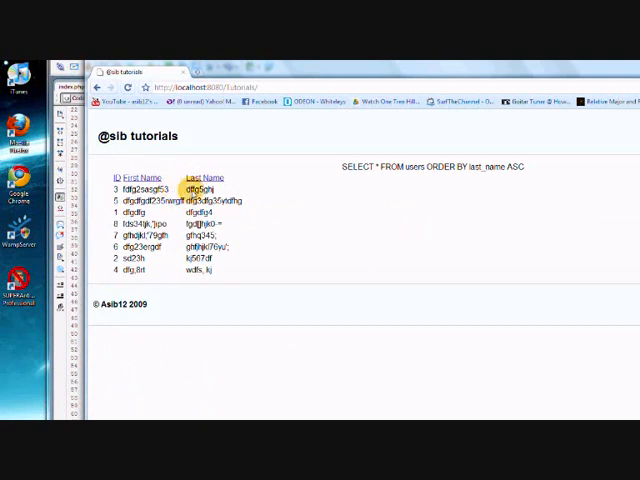
pyautogui.moveTo(190, 278)
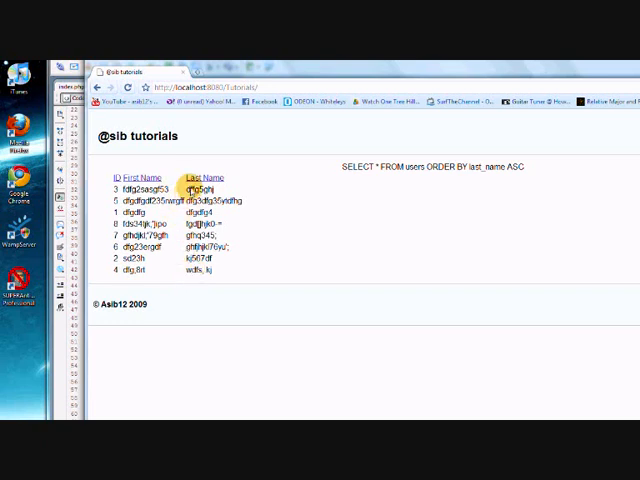
pyautogui.moveTo(184, 236)
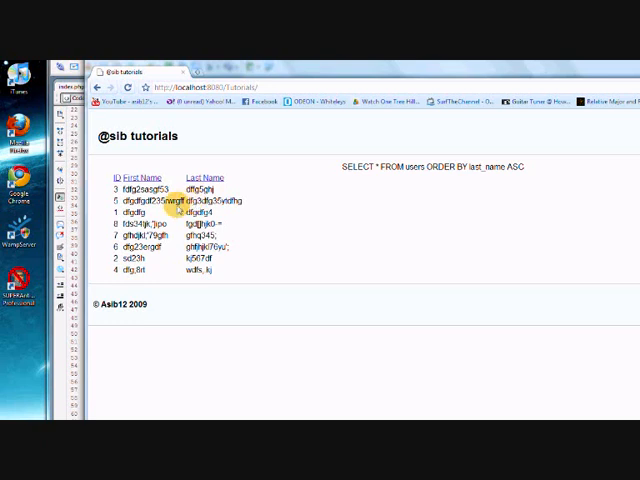
pyautogui.moveTo(204, 204)
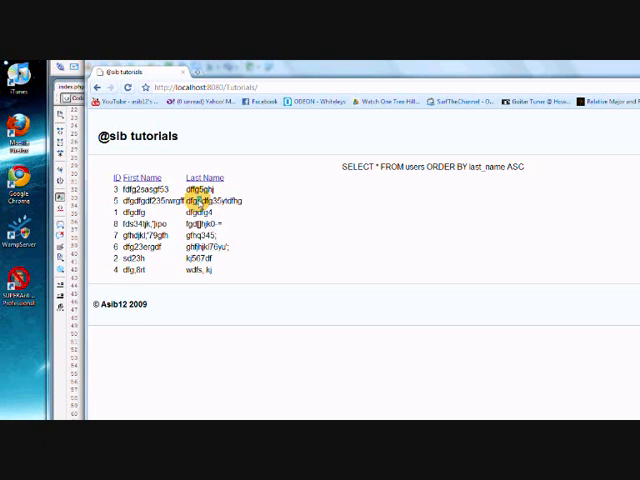
pyautogui.moveTo(196, 224)
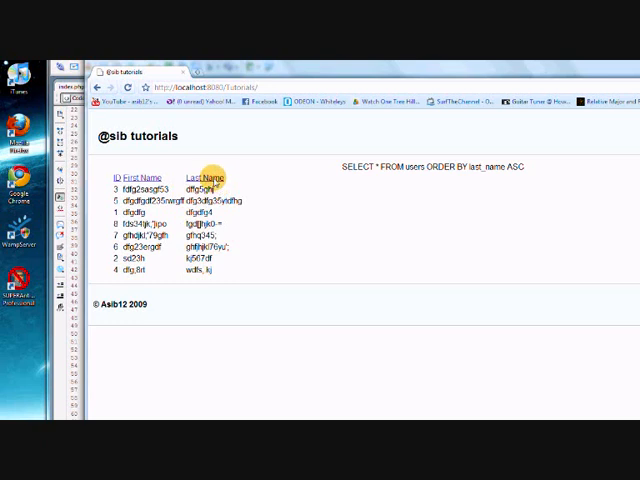
# Re-sort the users by last name descending, first name ascending then descending, then ID ascending.
pyautogui.click(204, 176)
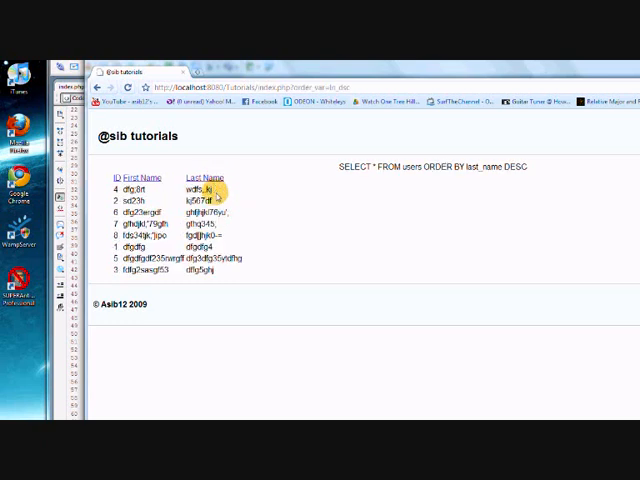
pyautogui.moveTo(196, 288)
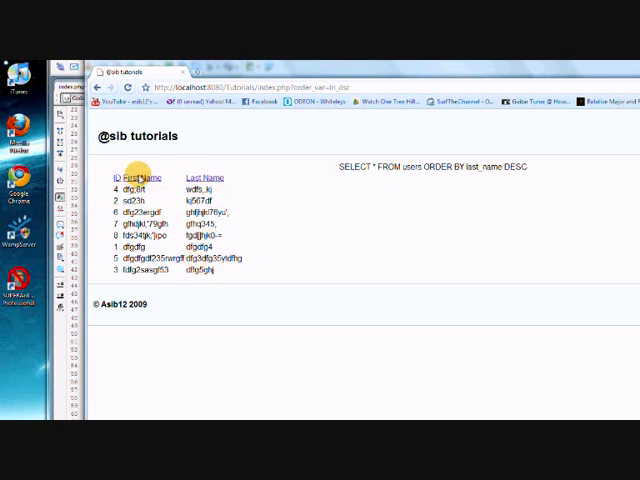
pyautogui.click(144, 176)
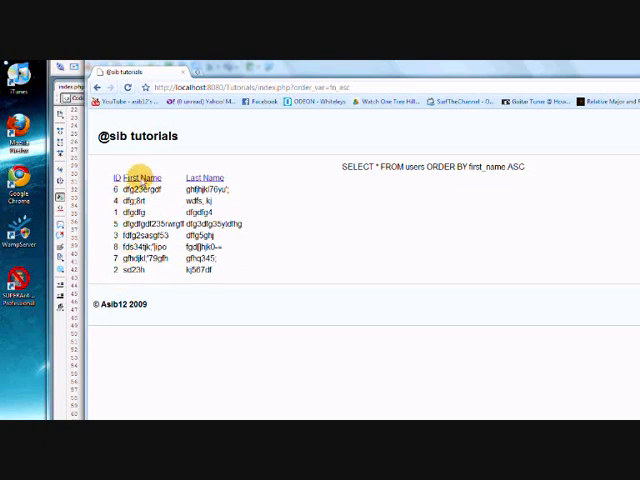
pyautogui.click(144, 176)
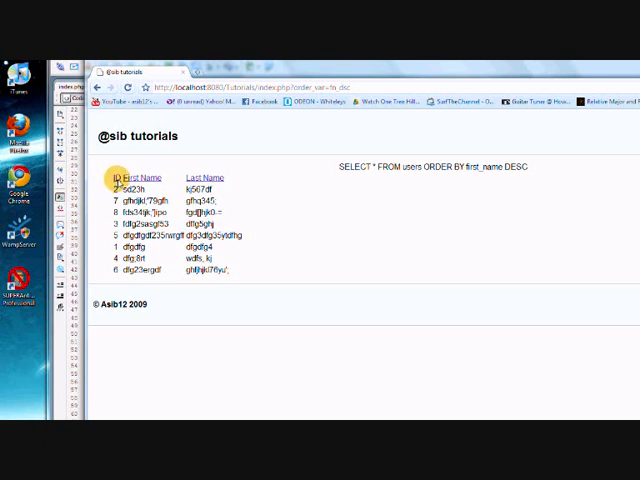
pyautogui.click(124, 176)
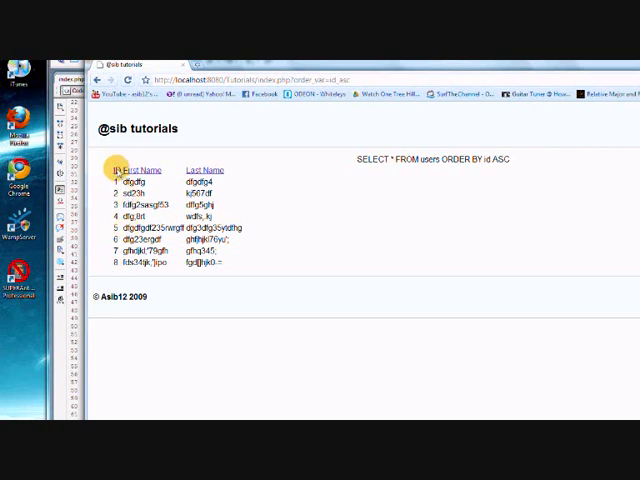
# Re-sort by ID descending, first name ascending then descending, then last name ascending and reversed.
pyautogui.click(124, 168)
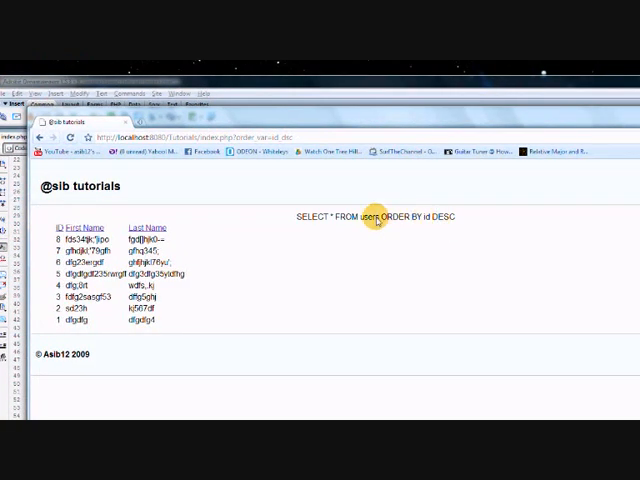
pyautogui.moveTo(298, 216); pyautogui.dragTo(458, 216)
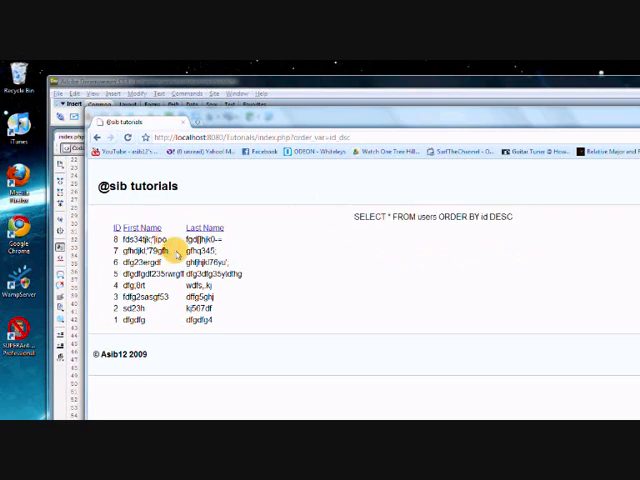
pyautogui.click(148, 228)
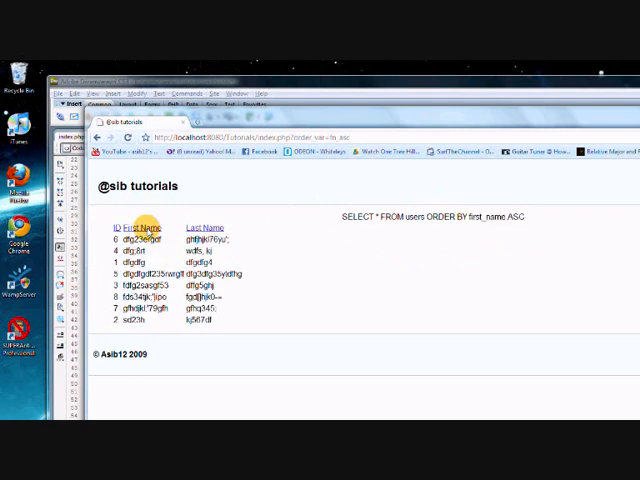
pyautogui.click(136, 228)
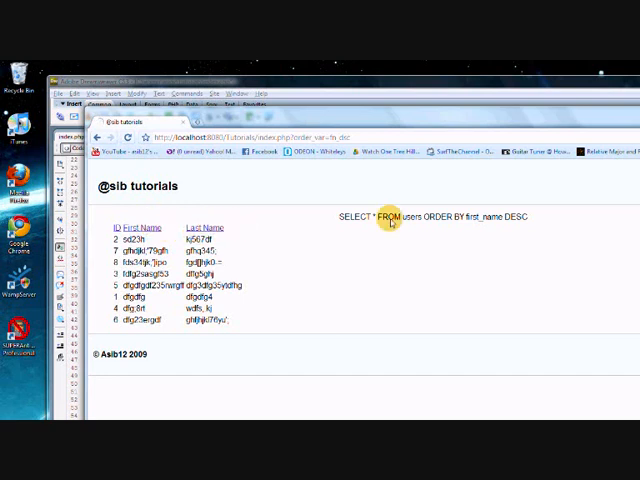
pyautogui.click(204, 228)
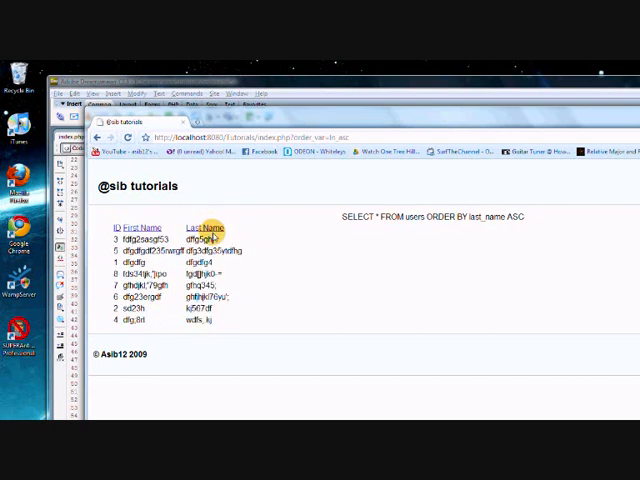
pyautogui.click(200, 224)
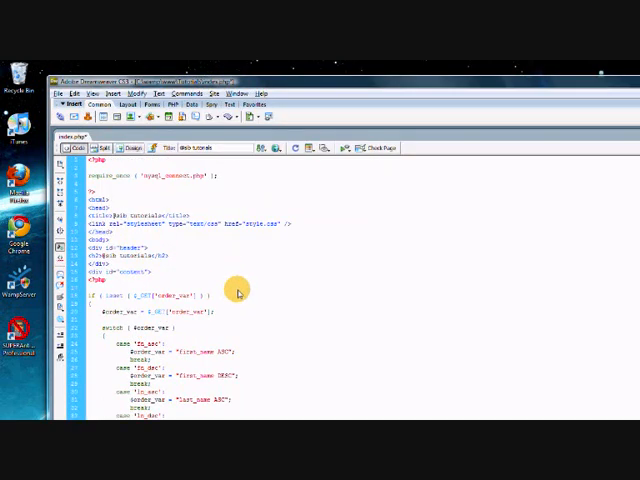
pyautogui.moveTo(130, 132)
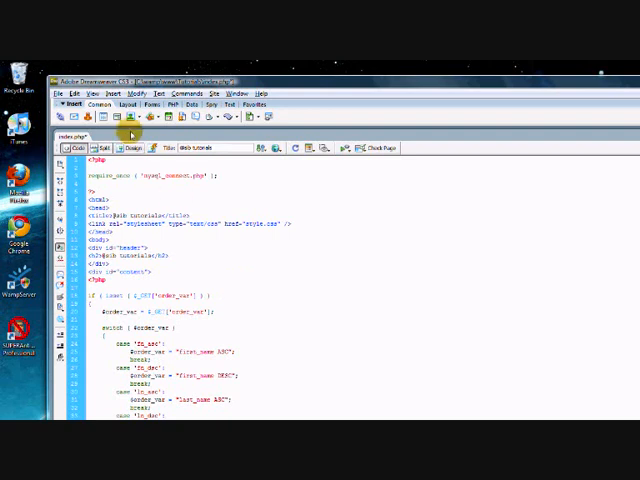
pyautogui.moveTo(164, 178)
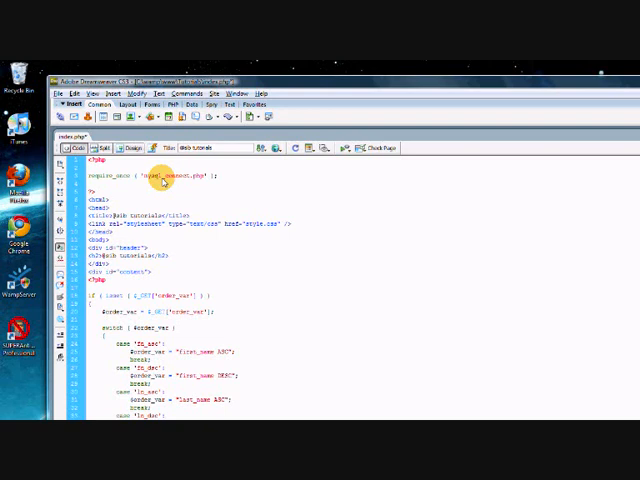
pyautogui.moveTo(344, 232)
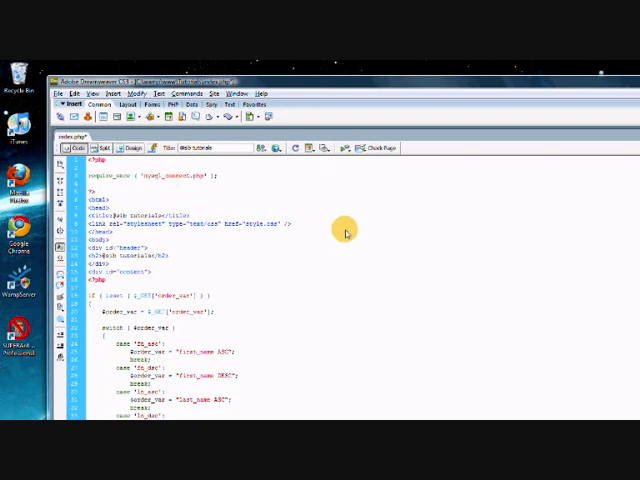